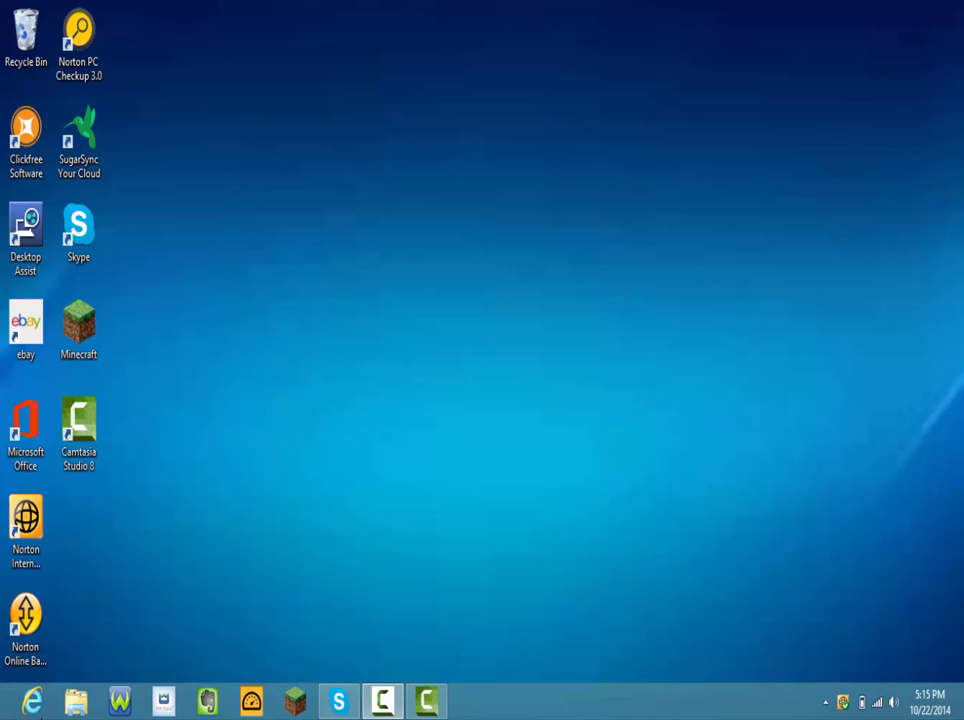
Launch Internet Explorer from the taskbar, landing on the Google home page
left_click(32, 700)
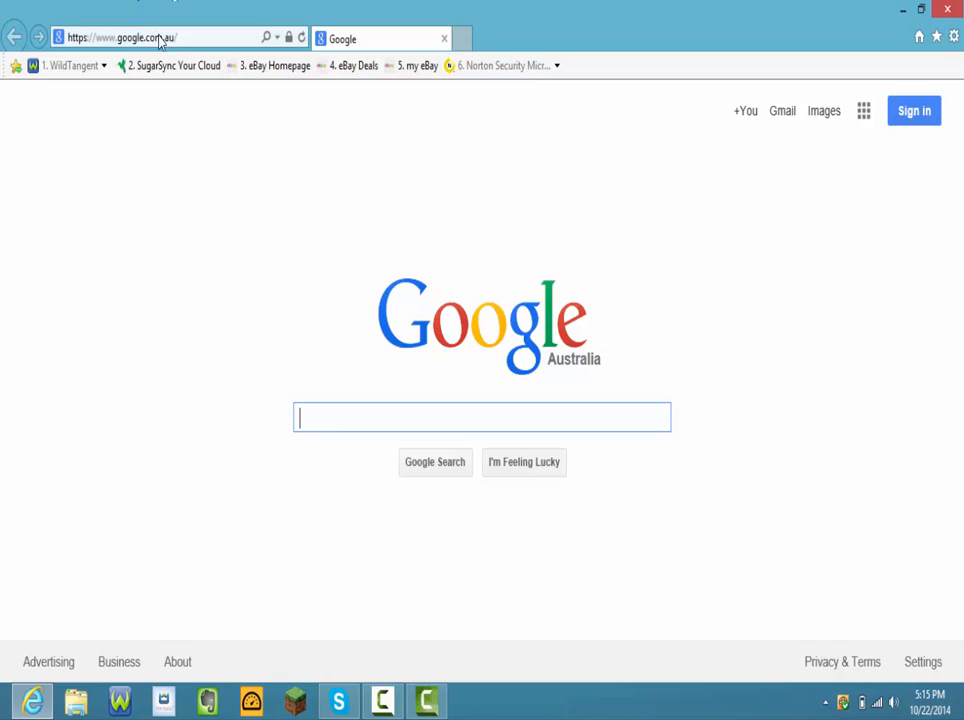
Go to the hypixel.net Herobrine's Return thread and save the 1.7 map zip via DOWNLOAD
type("http://hypixel.net/threads/herobrines-return-minecraft")
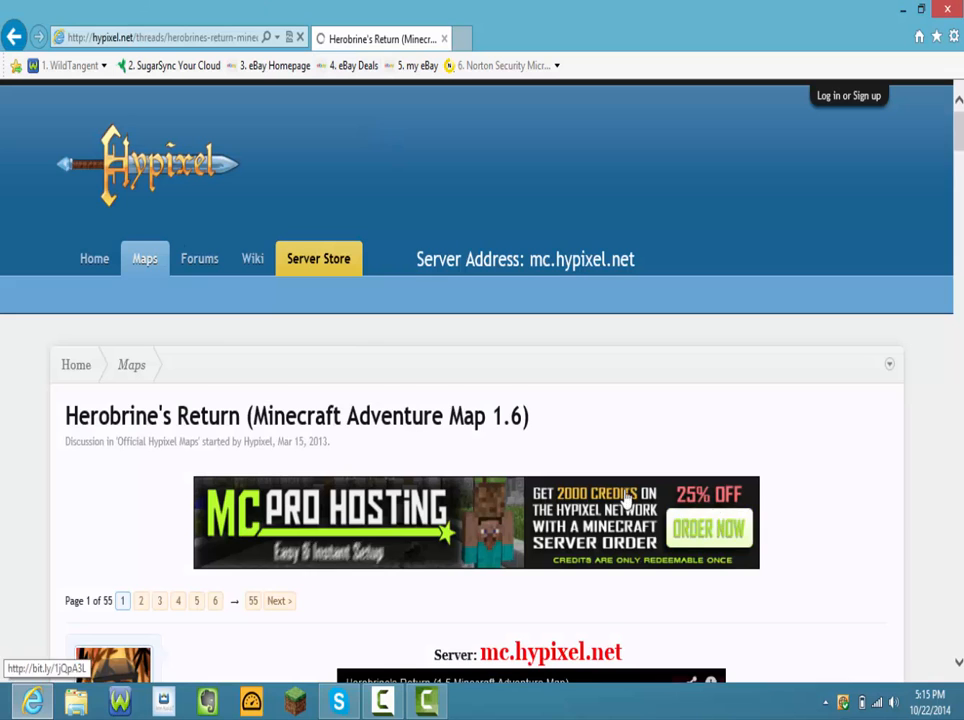
scroll("down", 3)
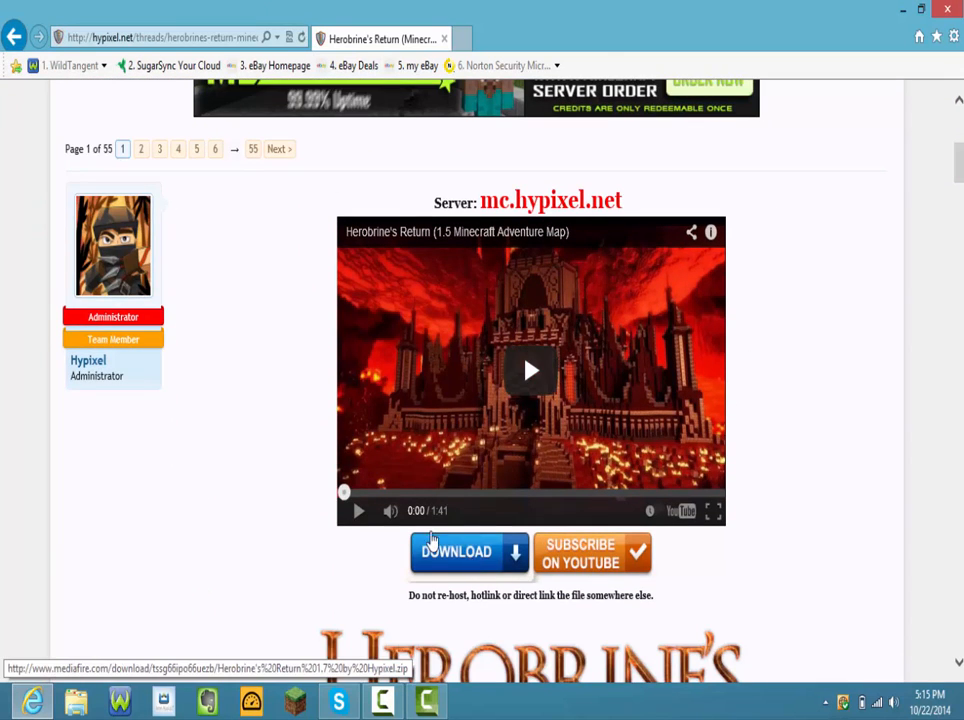
left_click(456, 552)
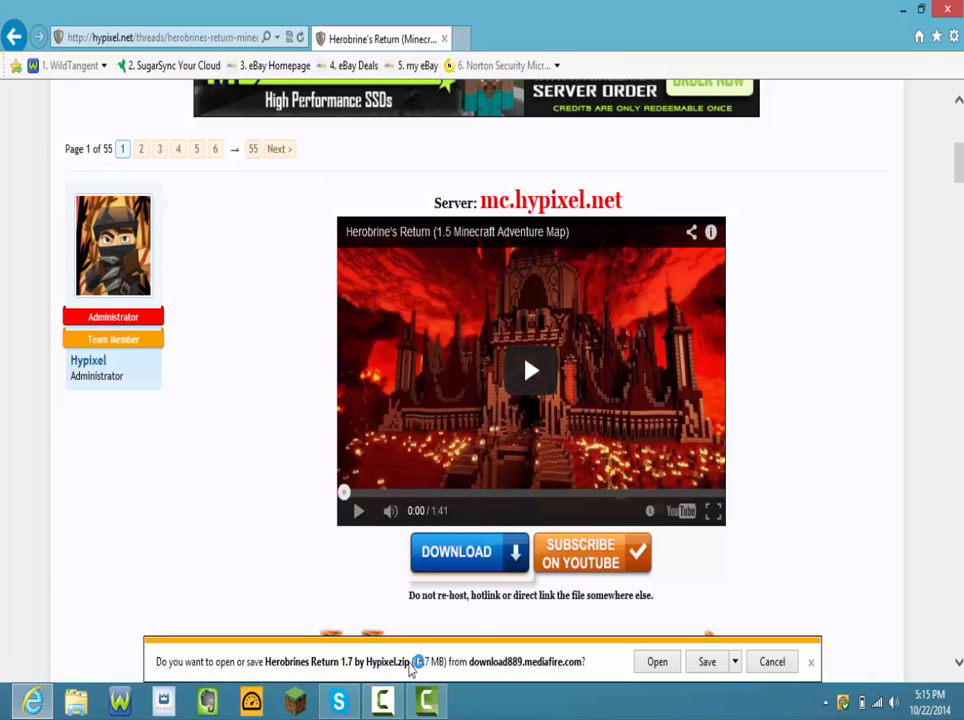
left_click(706, 660)
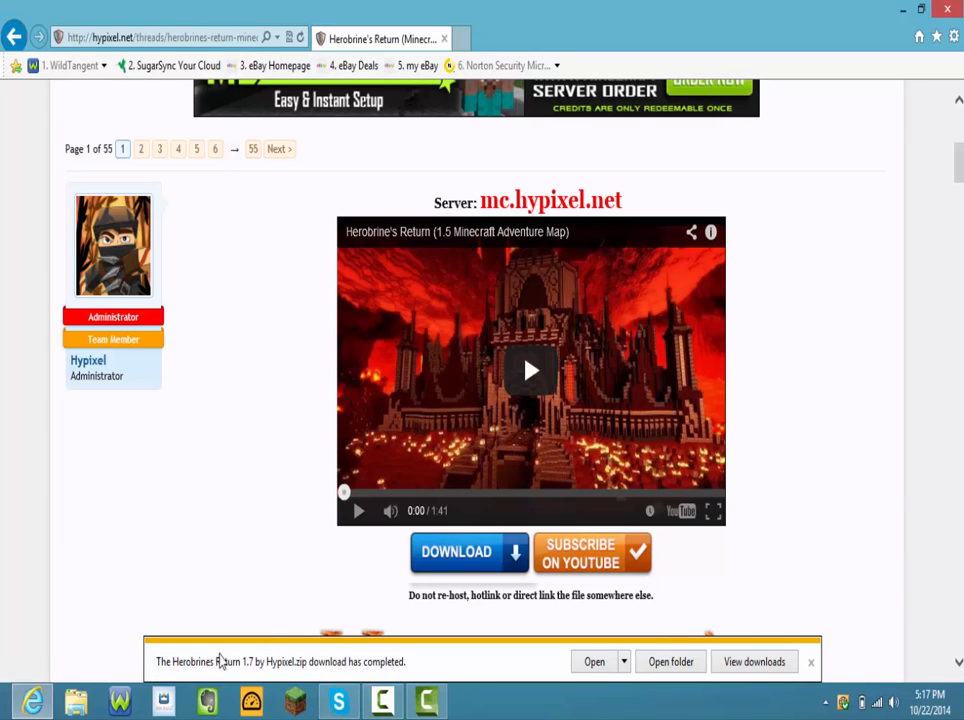
mouse_move(656, 710)
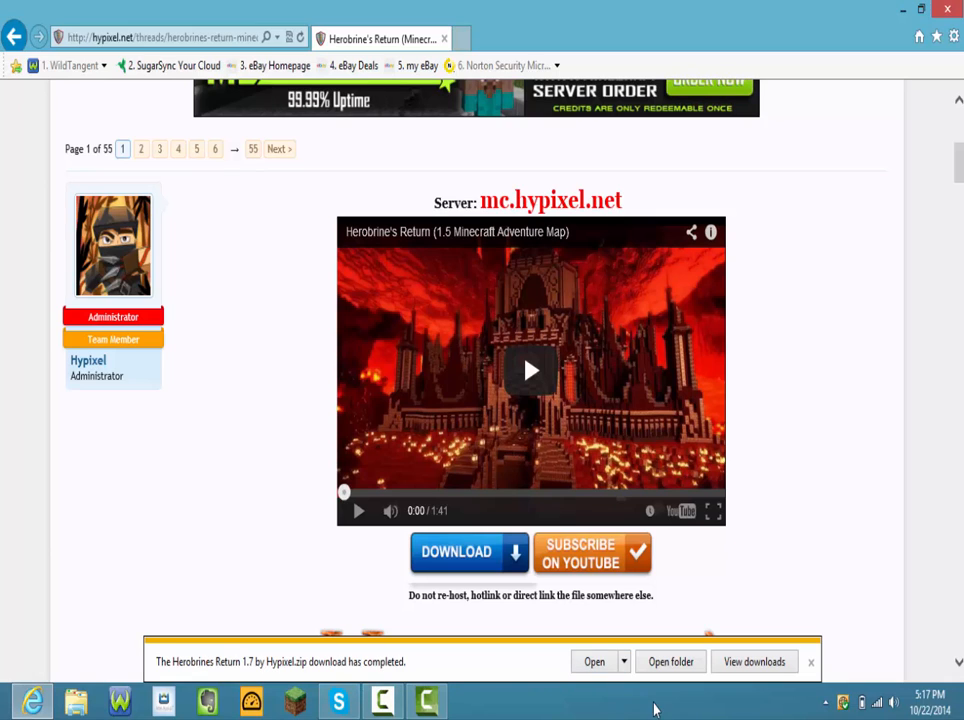
Locate the zip in Downloads and move its icon onto the desktop, closing the folder window
left_click(624, 660)
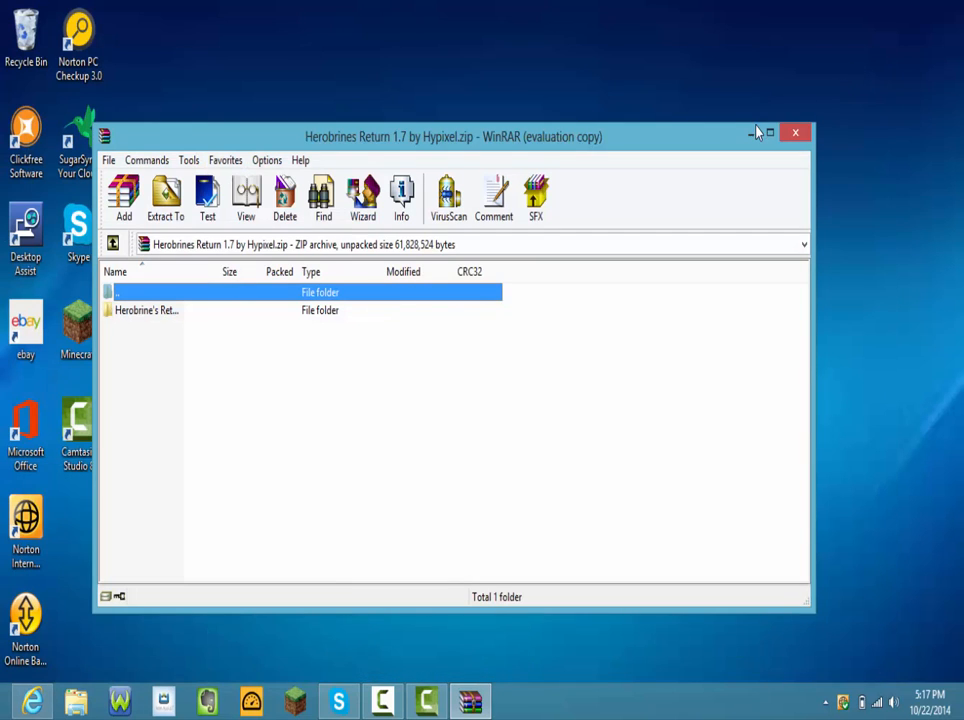
left_click(796, 132)
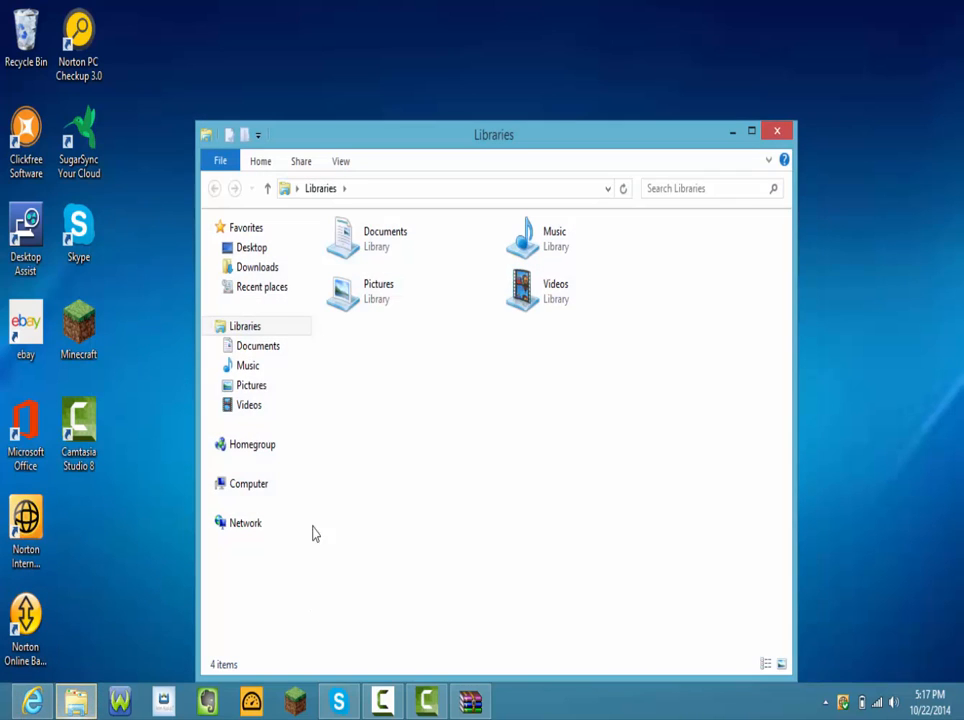
left_click(256, 268)
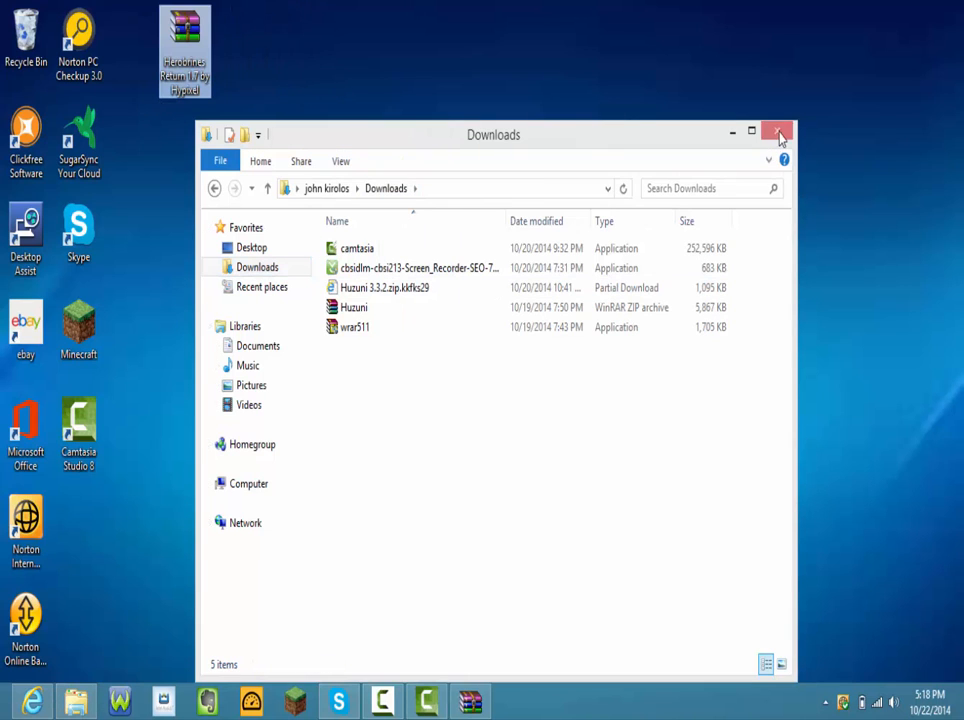
left_click(780, 132)
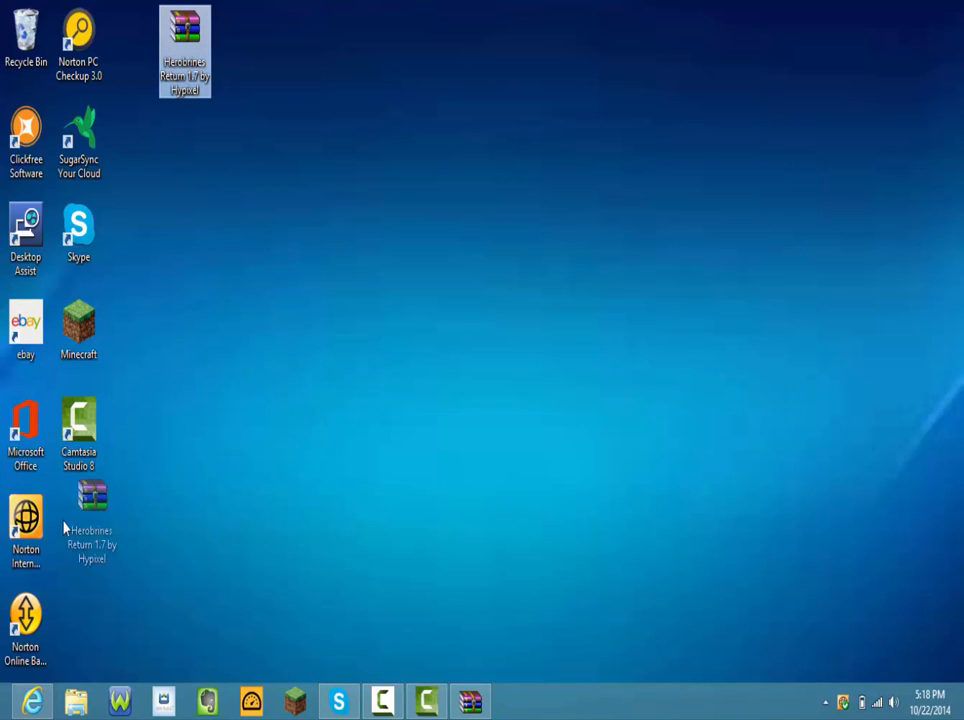
left_click_drag(184, 50, 78, 536)
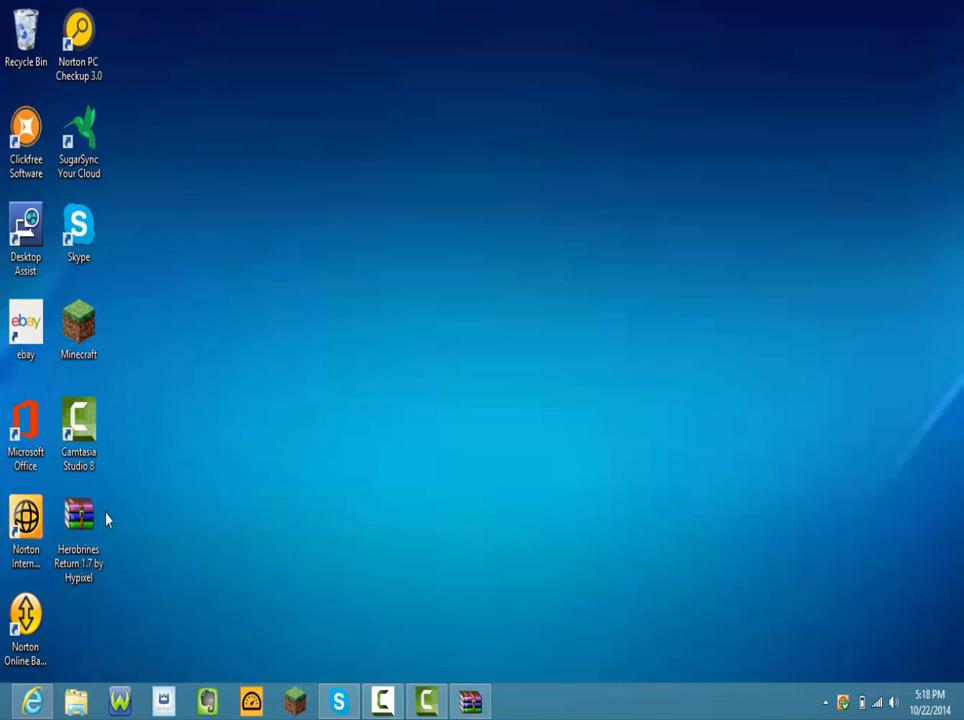
Open the Herobrines Return zip in WinRAR and select the map folder inside it
double_click(78, 514)
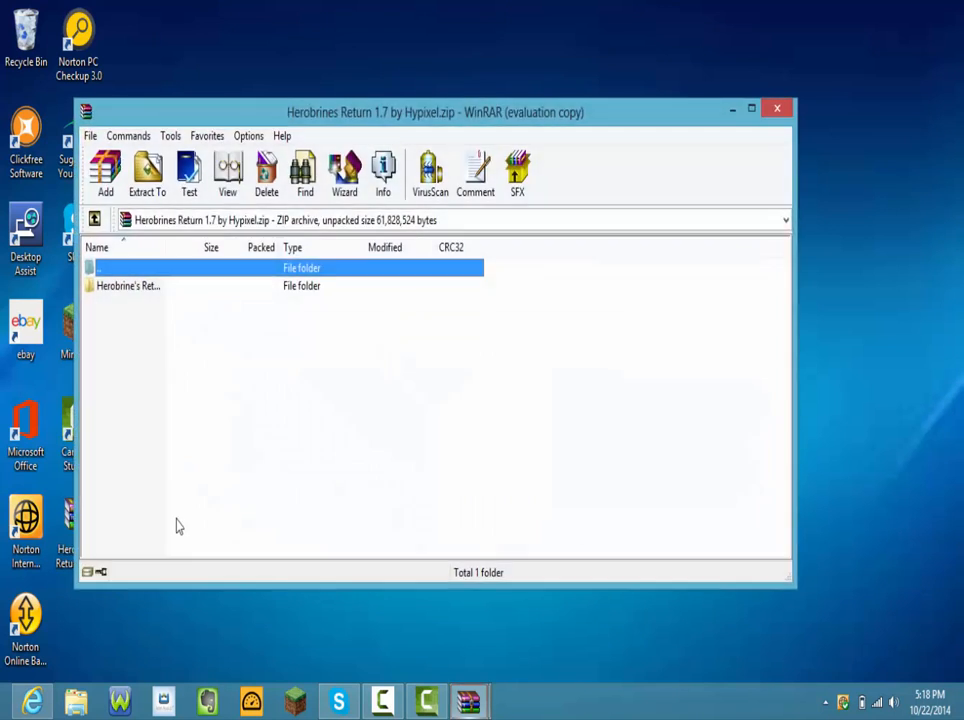
double_click(128, 284)
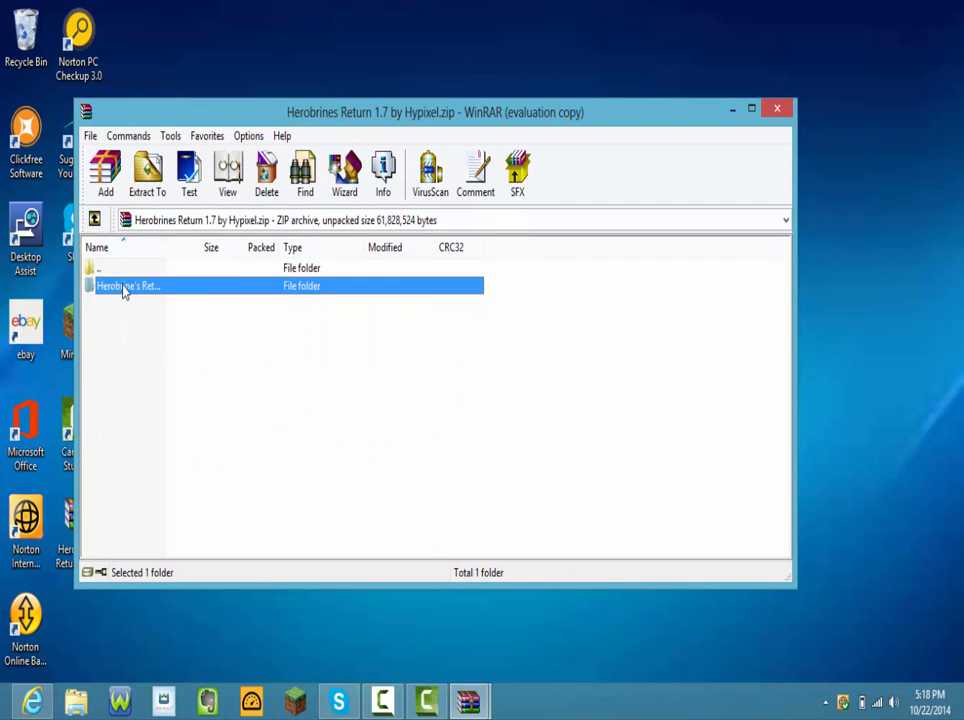
left_click(128, 284)
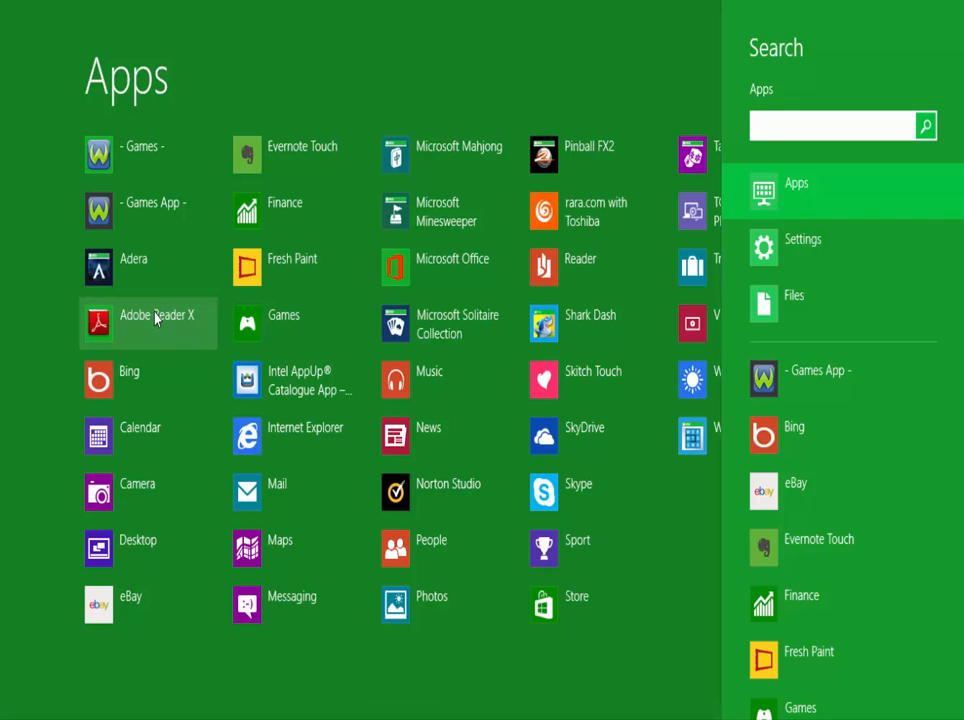
Search %appdata from the Start screen to bring up the Roaming folder
type("%")
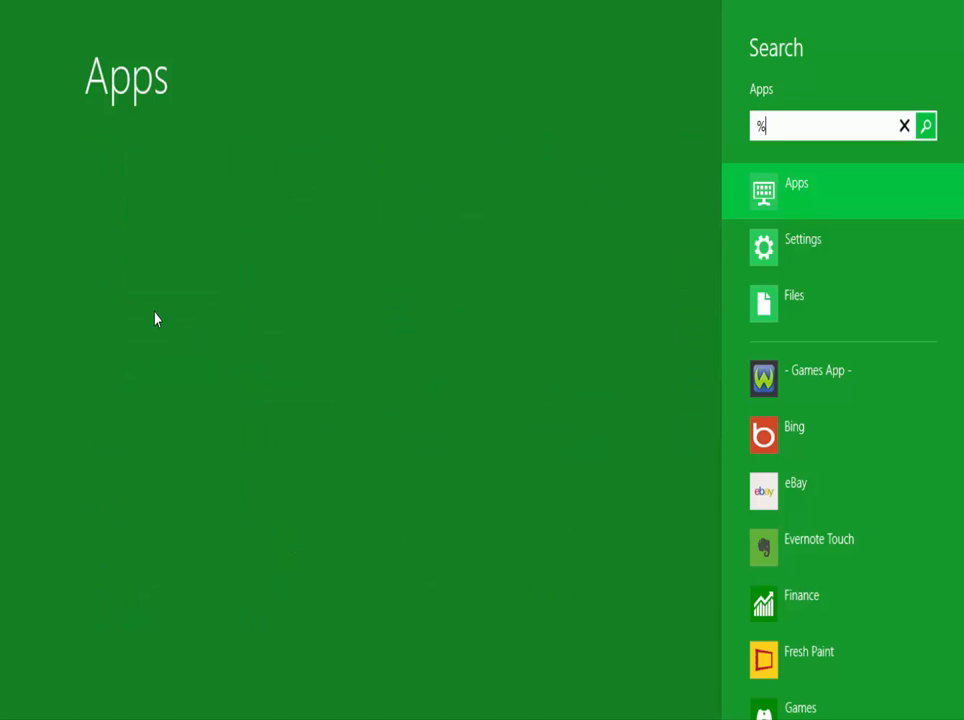
type("appdata")
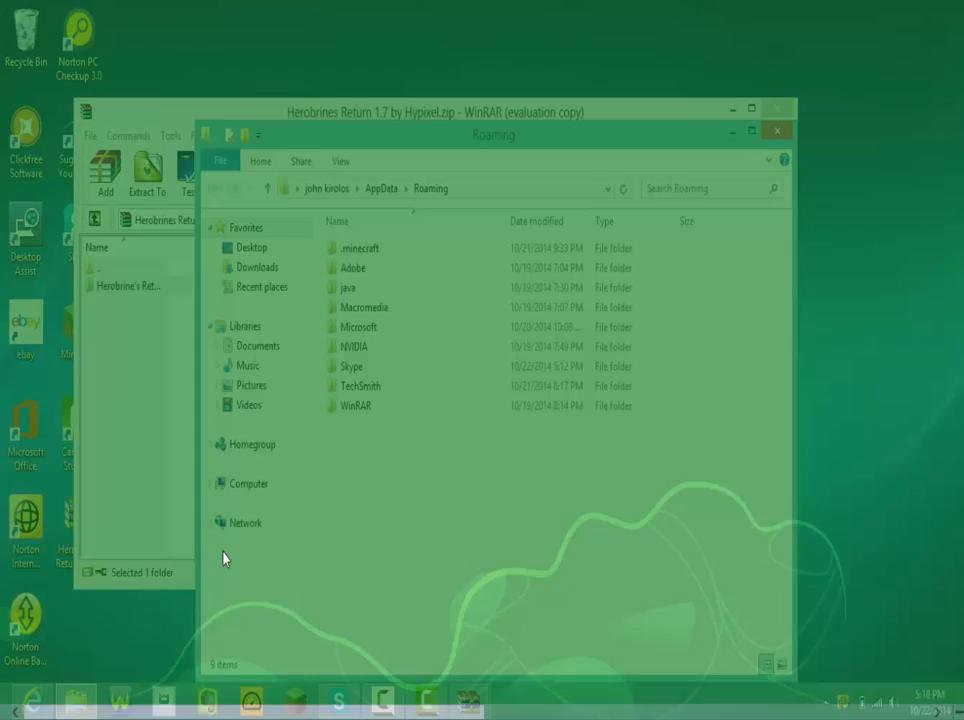
Inside .minecraft, check the versions folder, confirm the map sits in saves, then close the window
left_click(360, 248)
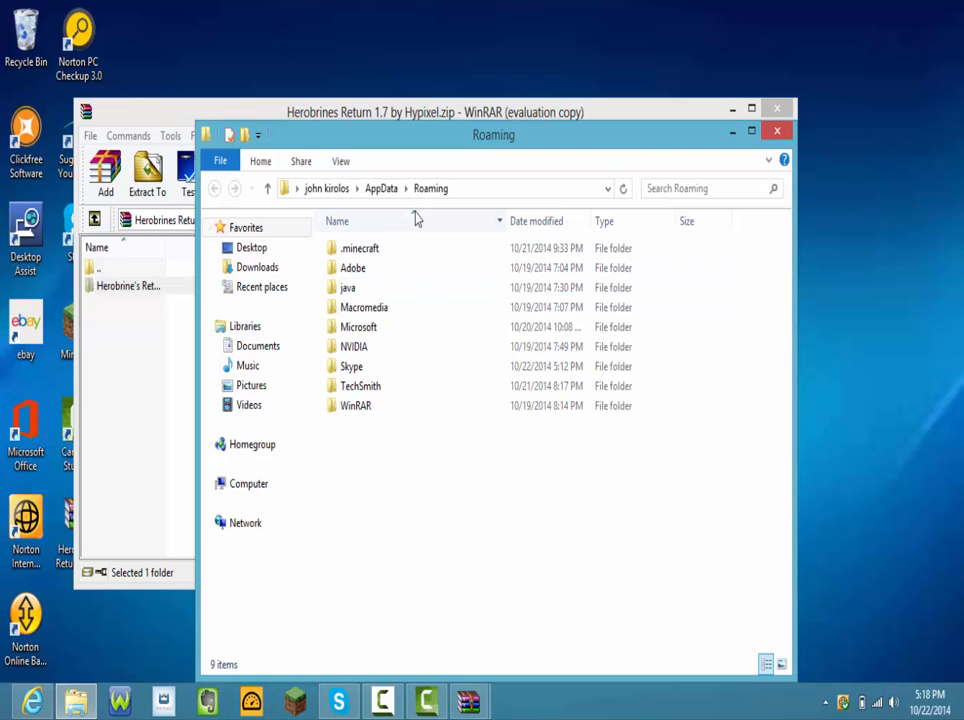
left_click(360, 248)
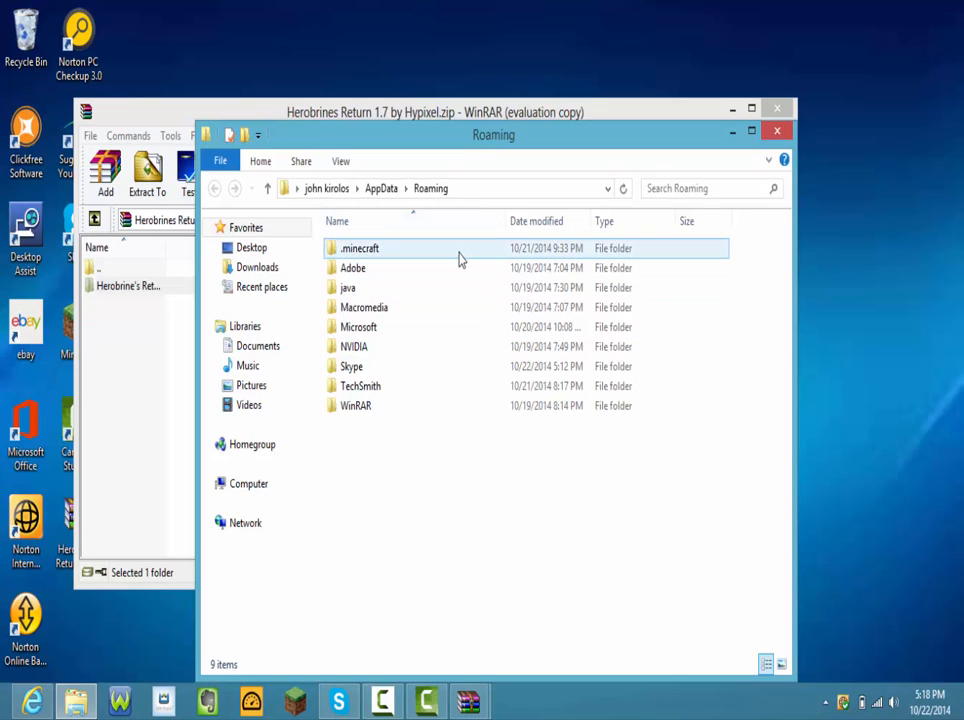
double_click(360, 248)
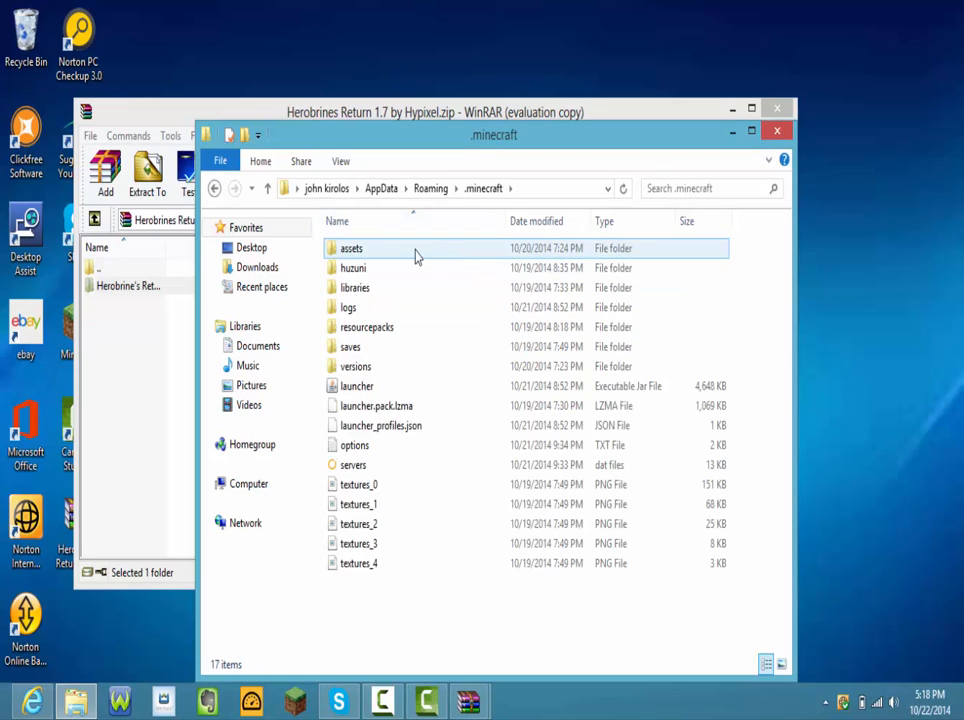
left_click(356, 366)
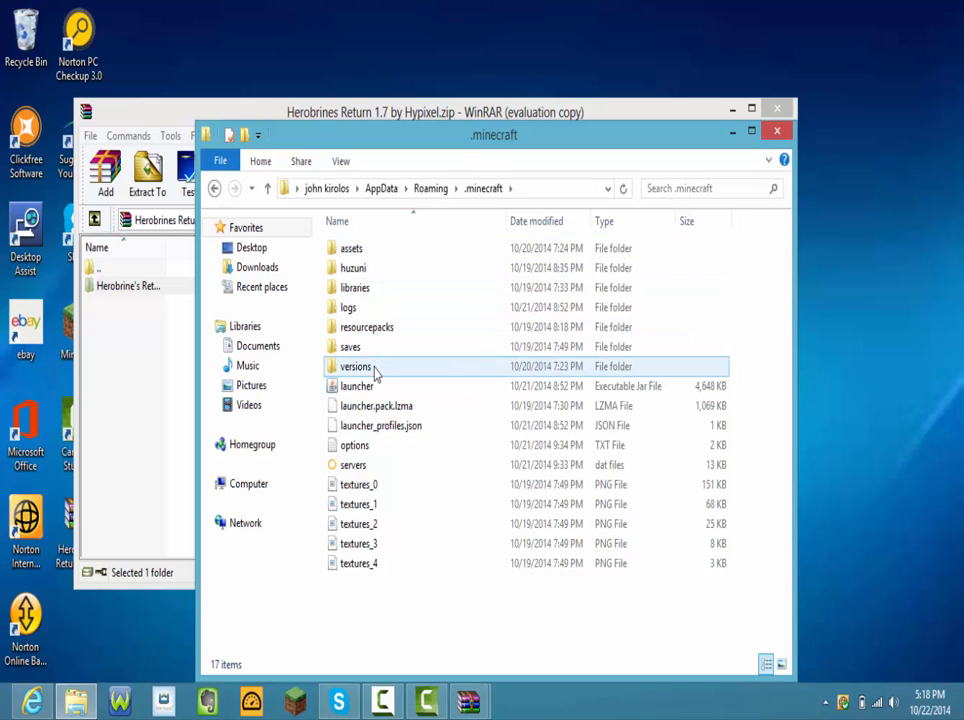
double_click(356, 366)
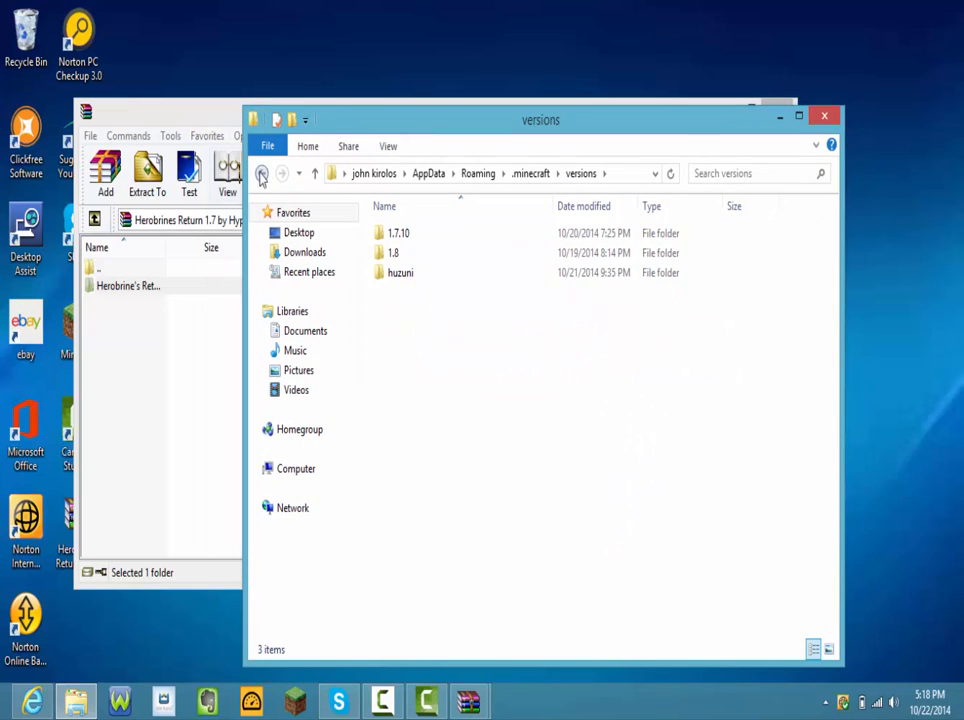
left_click(262, 172)
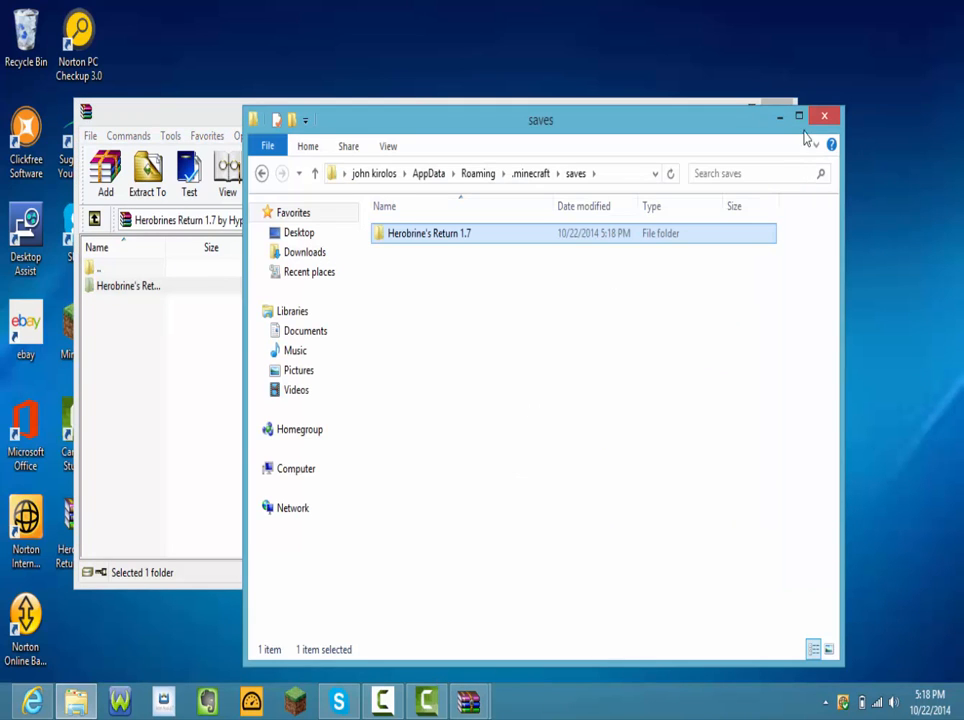
left_click(824, 114)
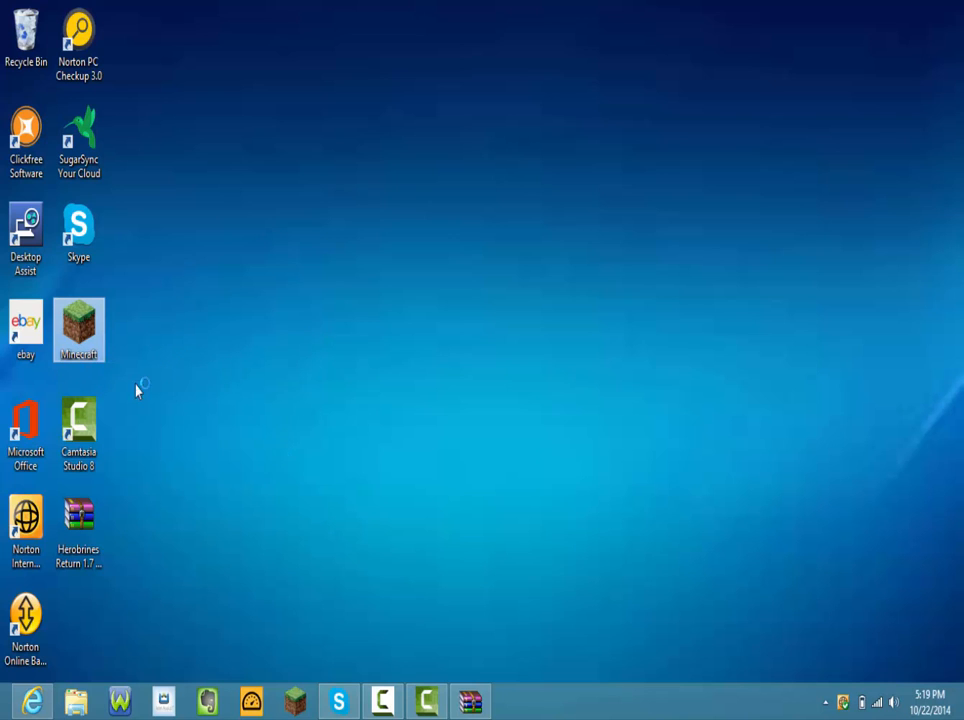
Launch Minecraft from the desktop icon and hit Play in the launcher for version 1.8
double_click(78, 330)
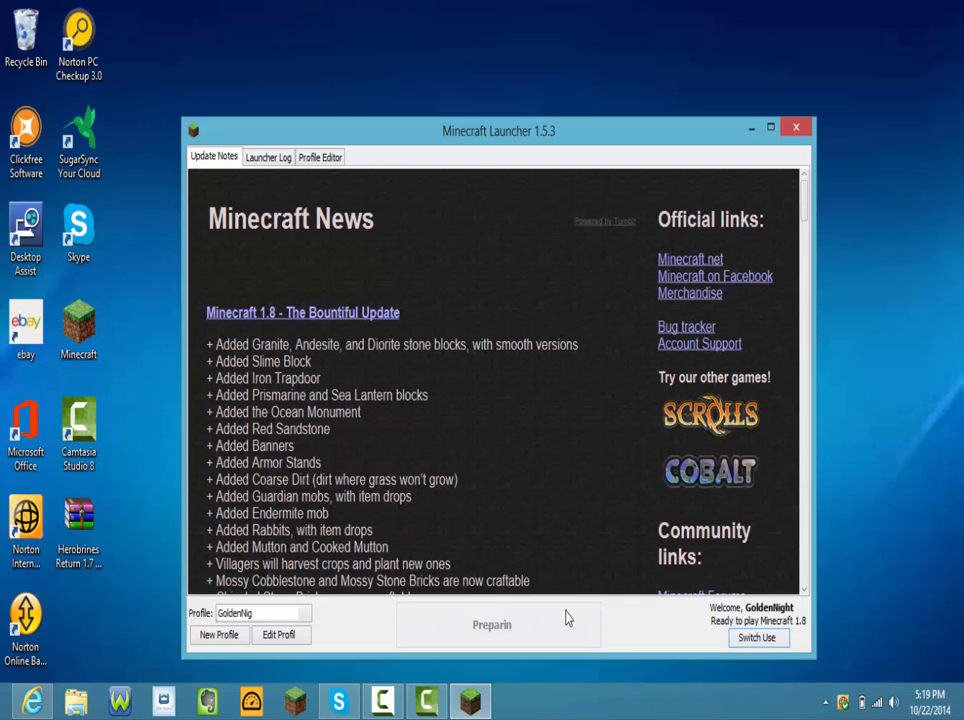
left_click(490, 624)
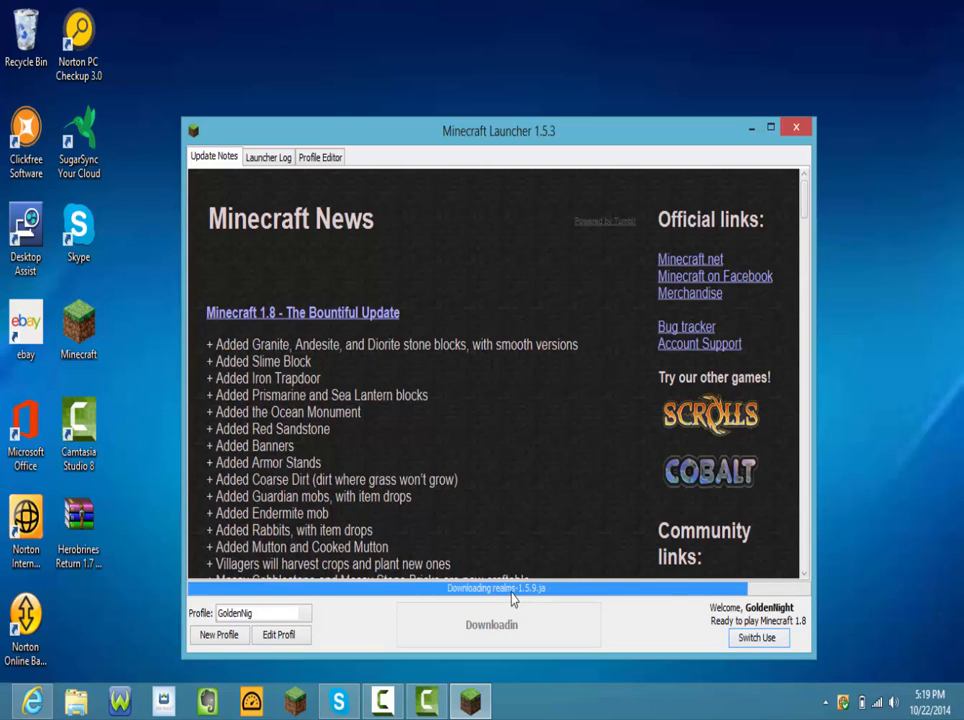
left_click(796, 128)
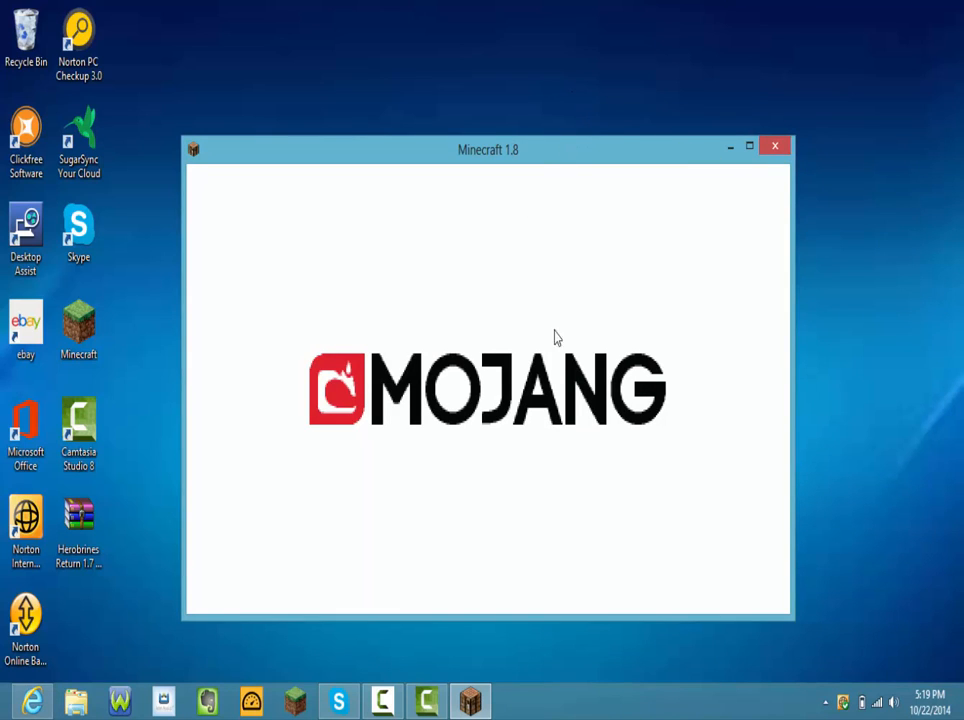
Finish with Video Settings and Options via Done to return to the title menu
left_click(774, 146)
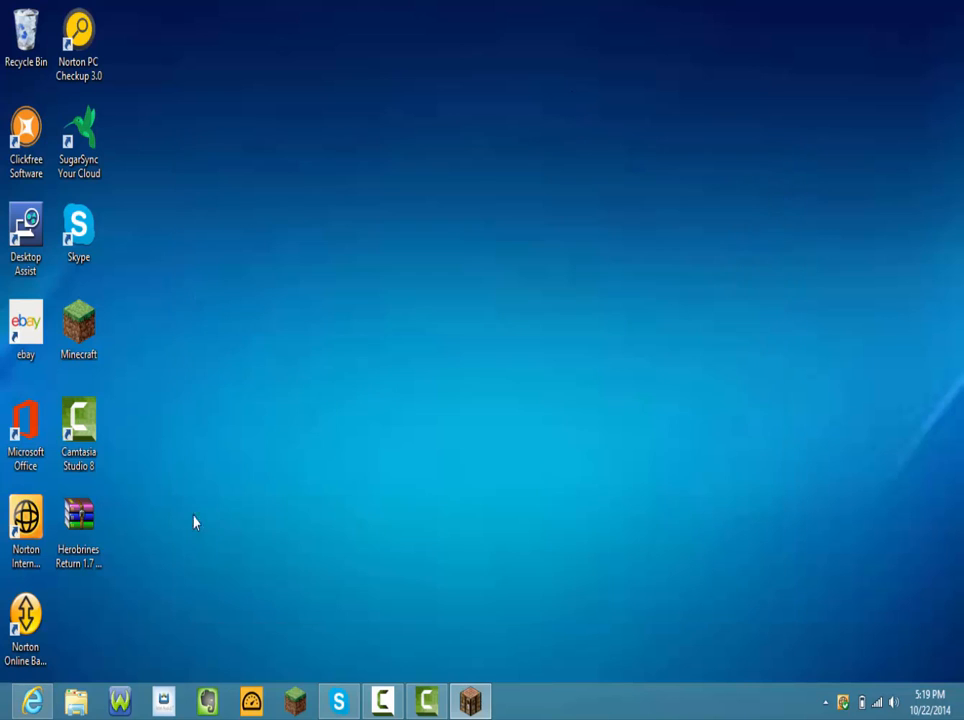
mouse_move(312, 424)
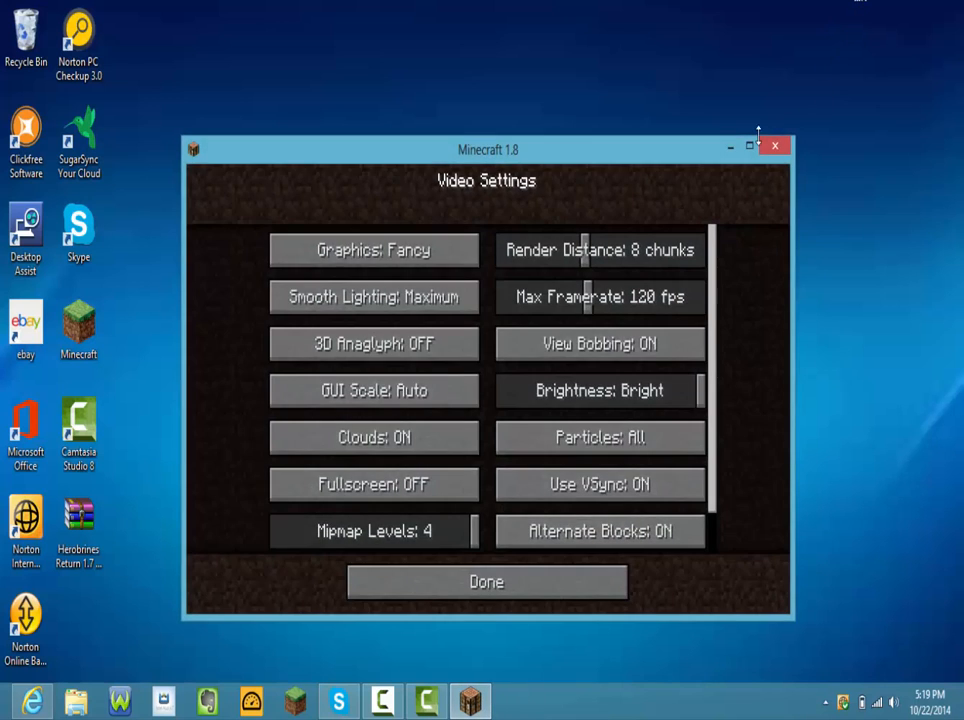
left_click(486, 580)
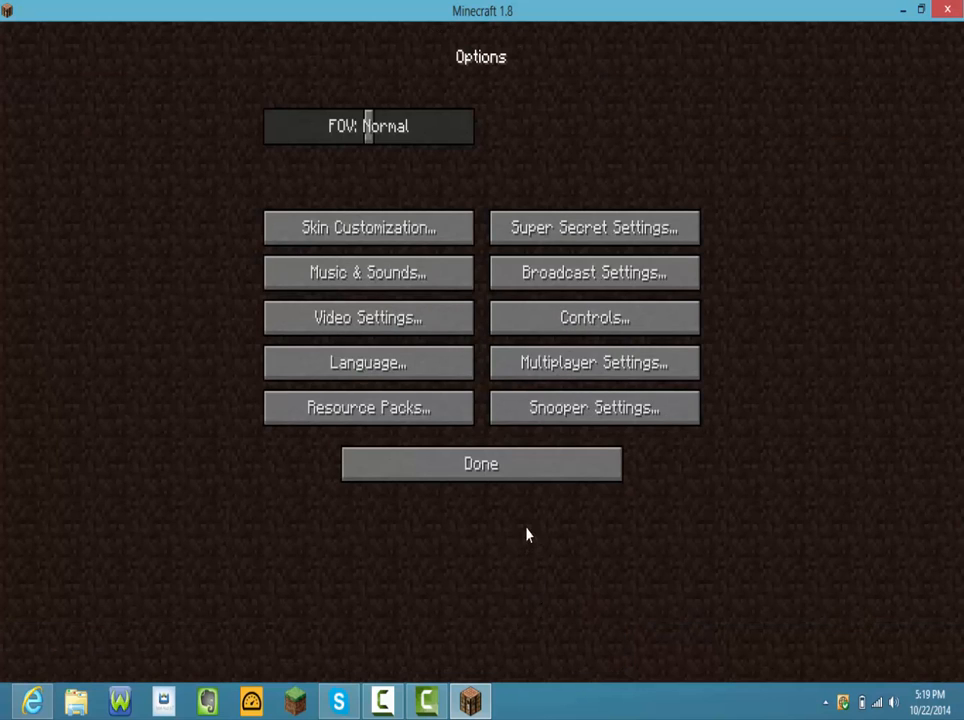
left_click(480, 464)
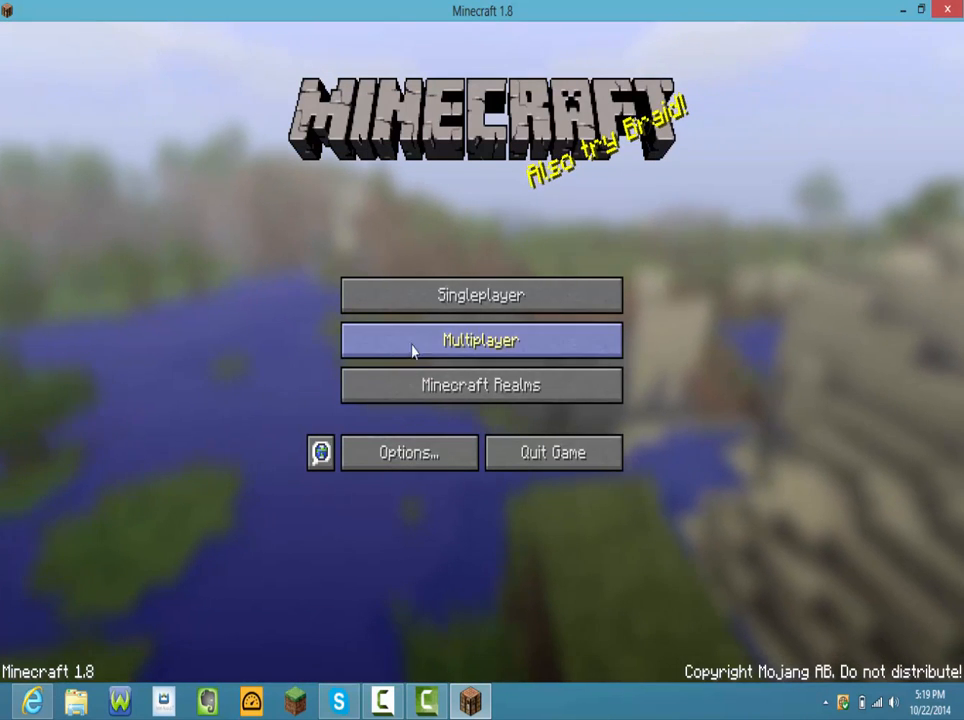
Choose Herobrine's Return from the Singleplayer world list and play it
left_click(480, 294)
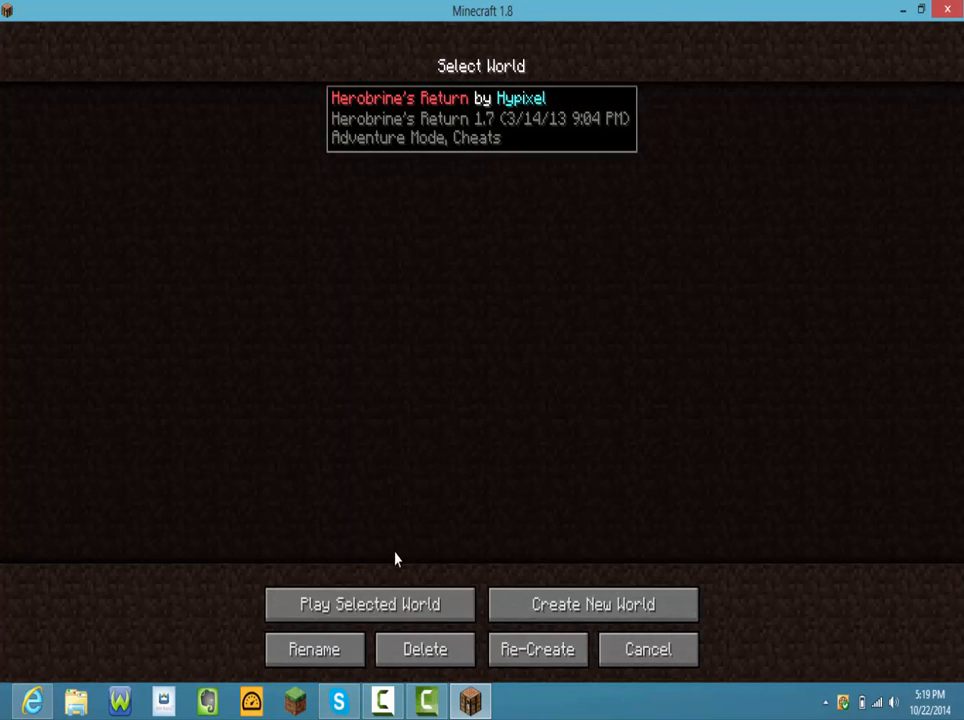
left_click(370, 604)
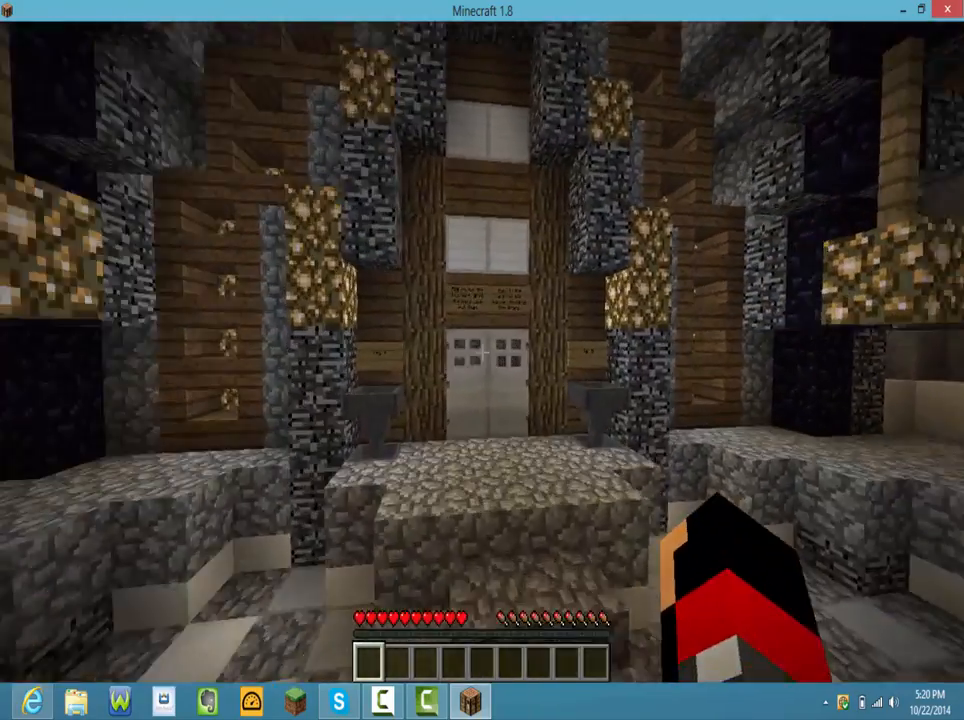
Resume from the pause menu and take the emerald key from the starting-room hopper
key("Escape")
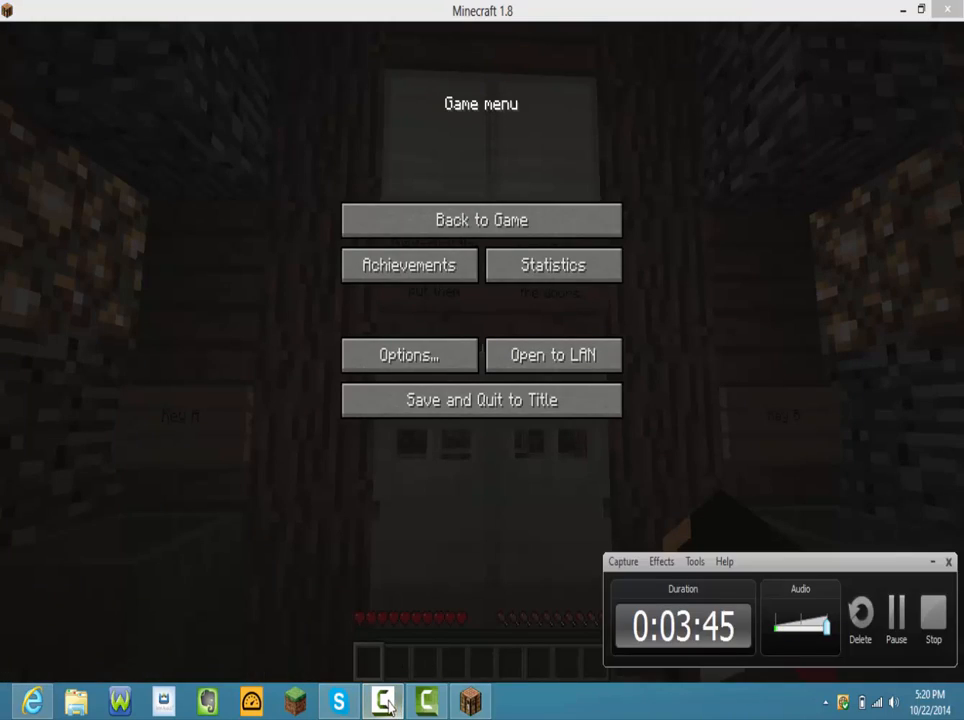
left_click(480, 218)
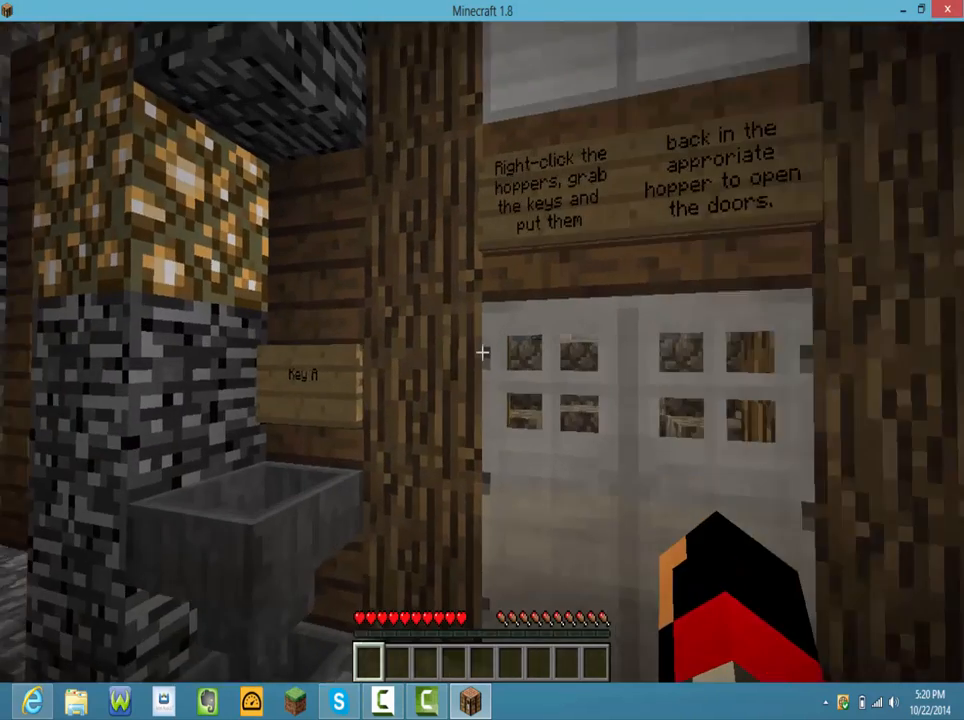
mouse_move(480, 352)
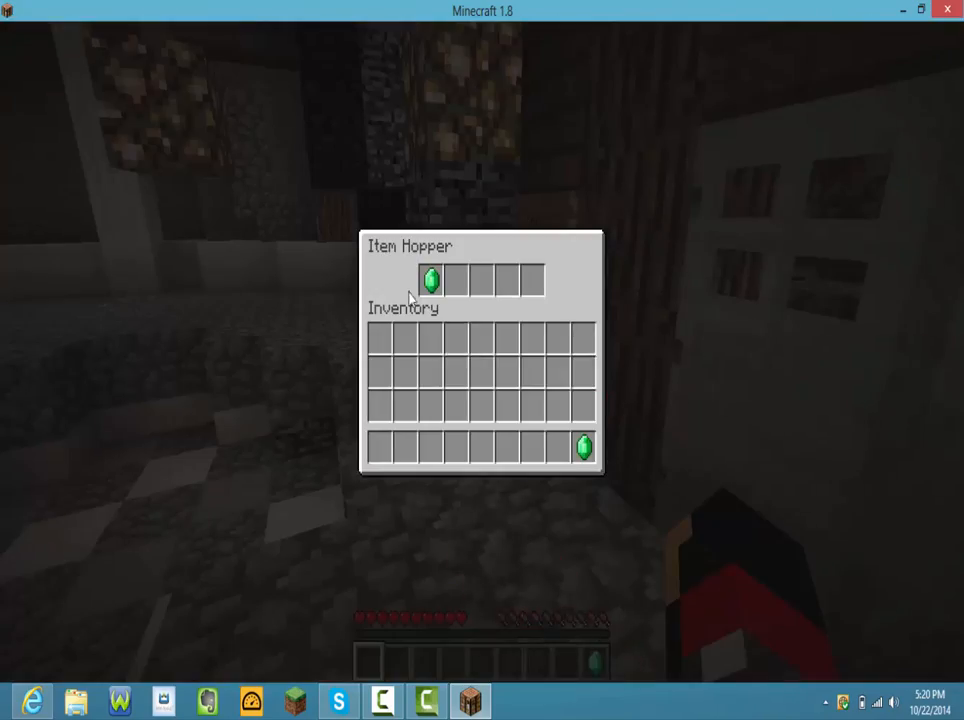
key("Escape")
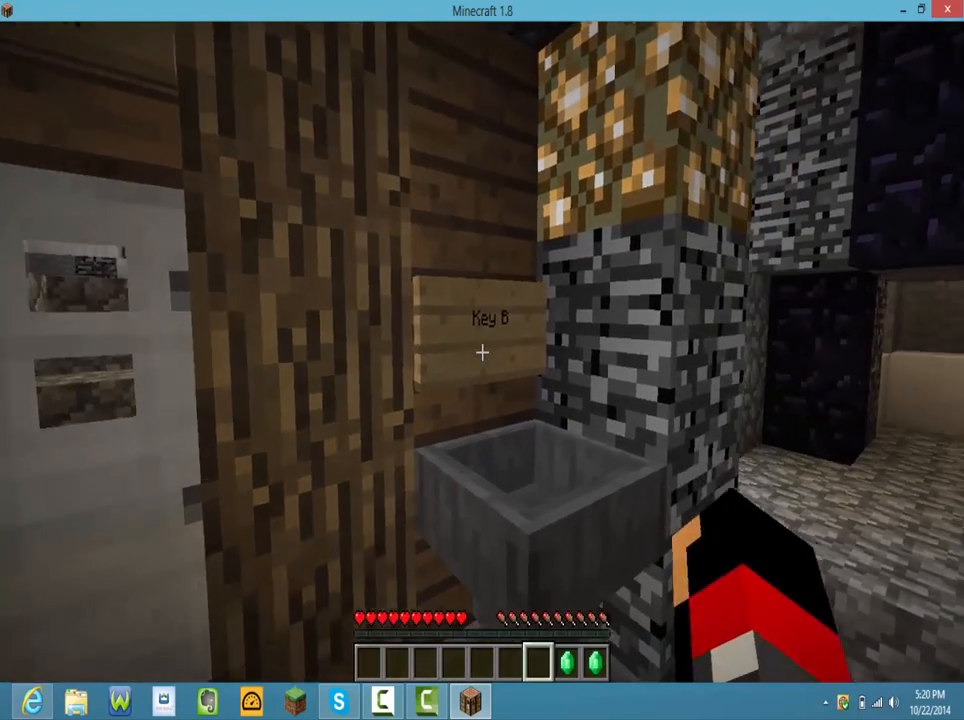